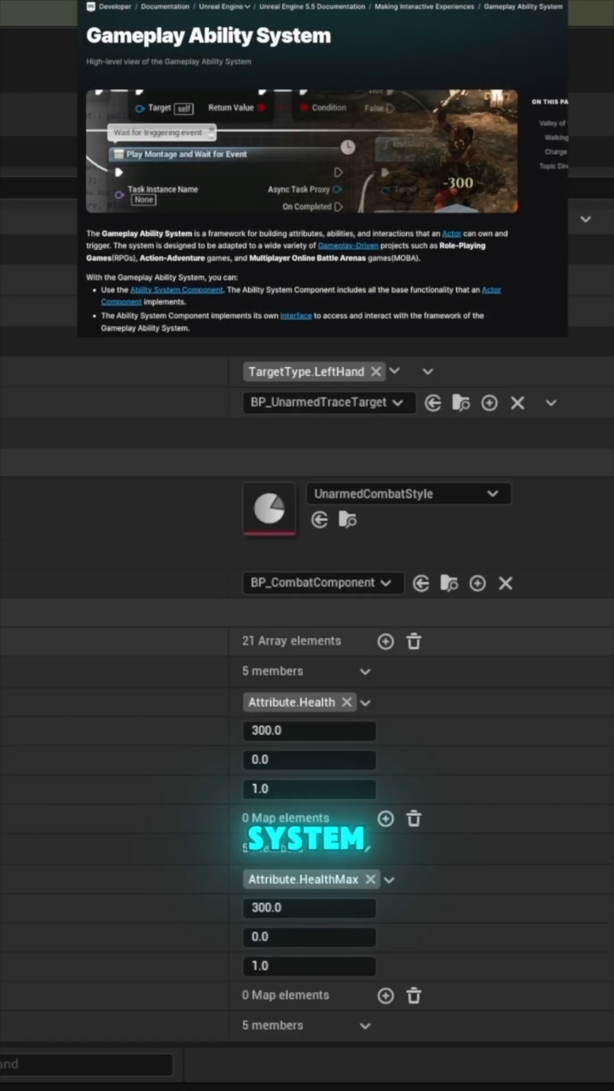
Step: Add a Give Ability node from the Ability System Component pin via the 'gi' search
{"action": "scroll", "scroll_direction": "down", "scroll_amount": 3}
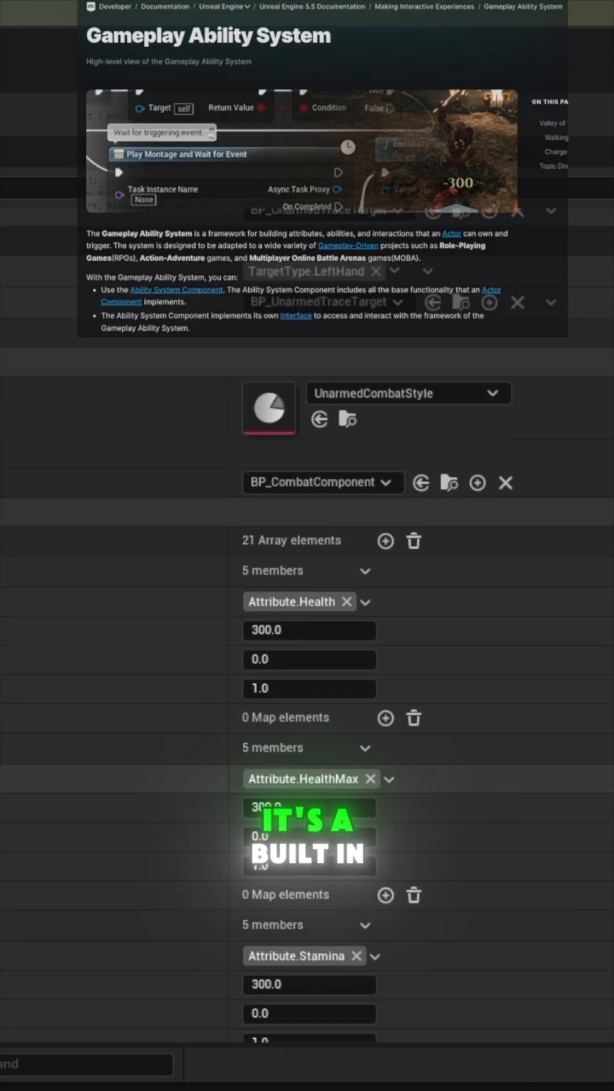
{"action": "scroll", "scroll_direction": "down", "scroll_amount": 3}
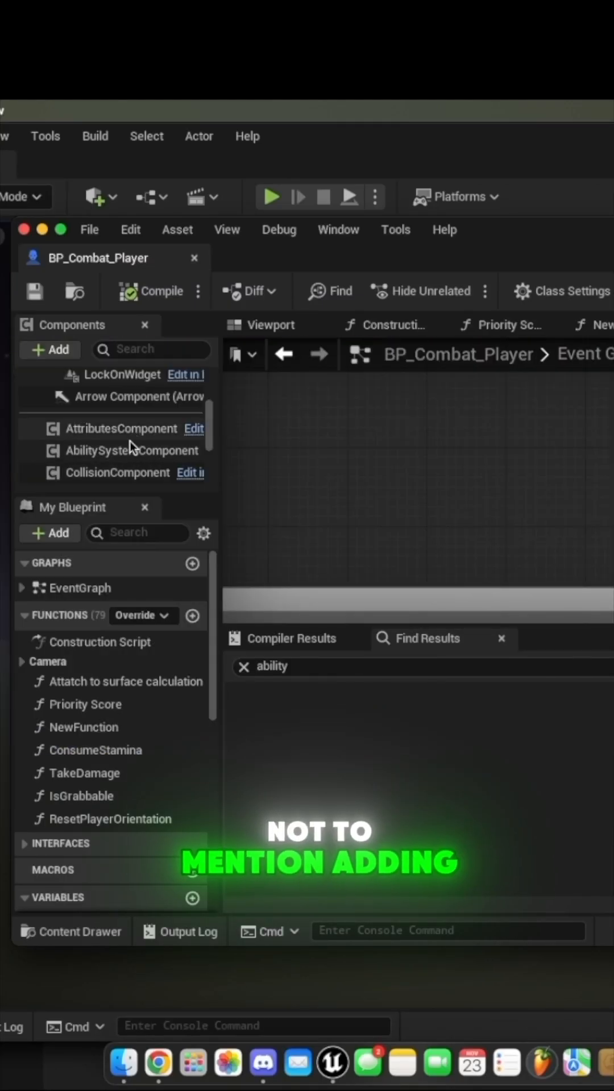
{"action": "type", "text": "gi"}
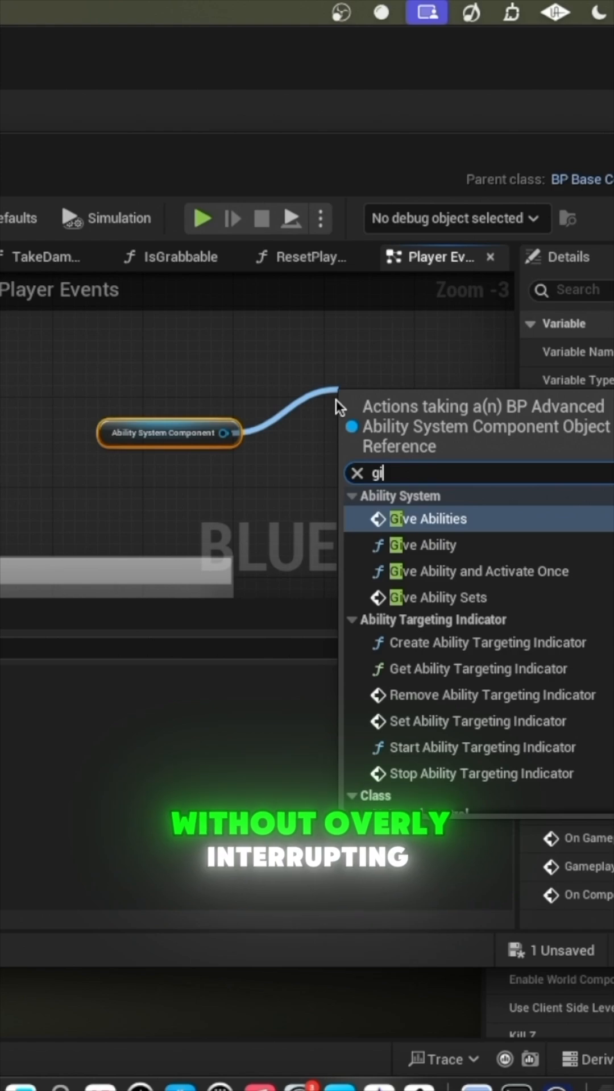
{"action": "left_click", "coordinate": [423, 545]}
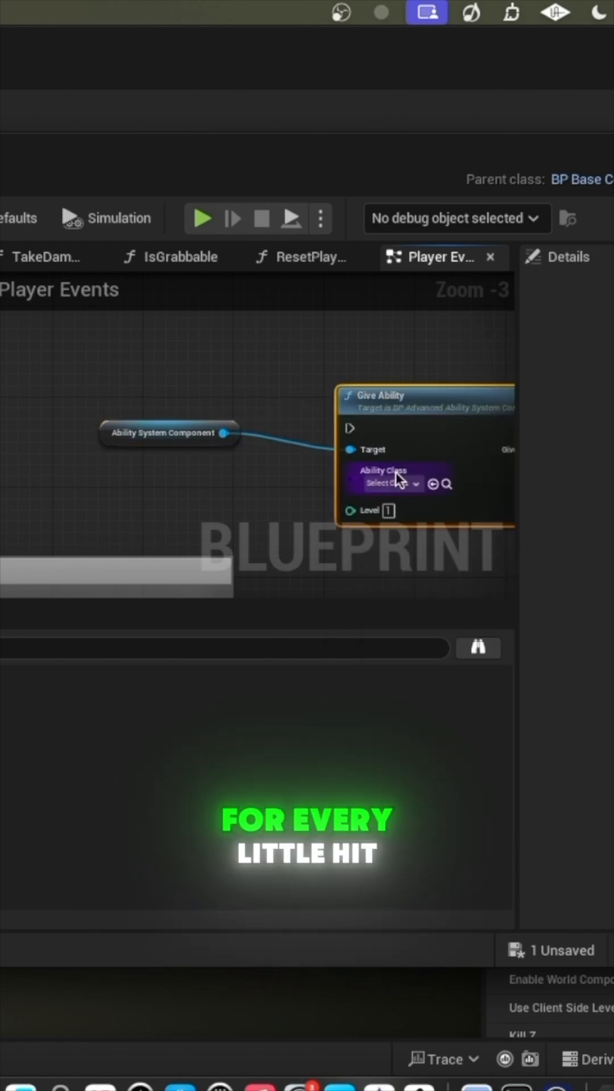